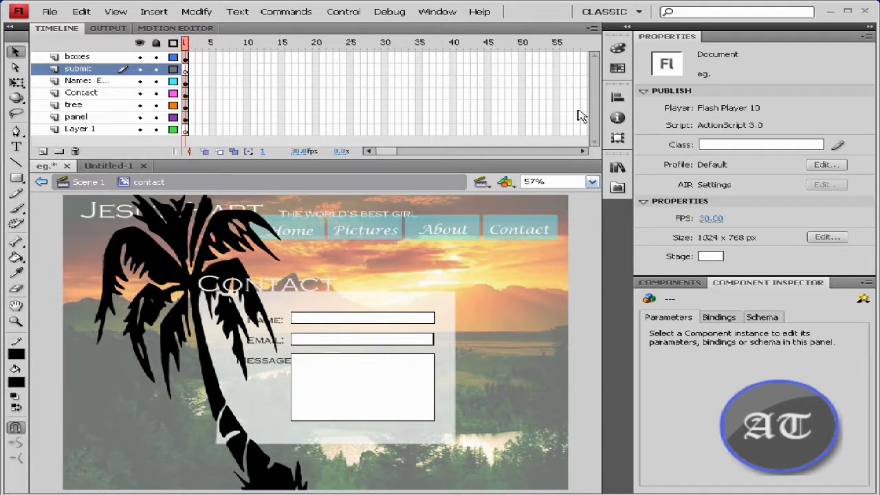
pyautogui.moveTo(521, 75)
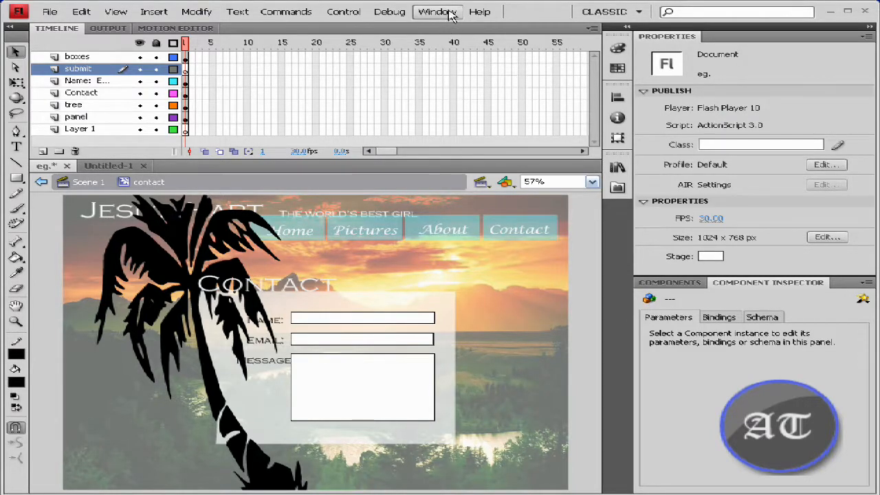
# Step: Open the Buttons.fla common library from the Window menu
pyautogui.click(437, 12)
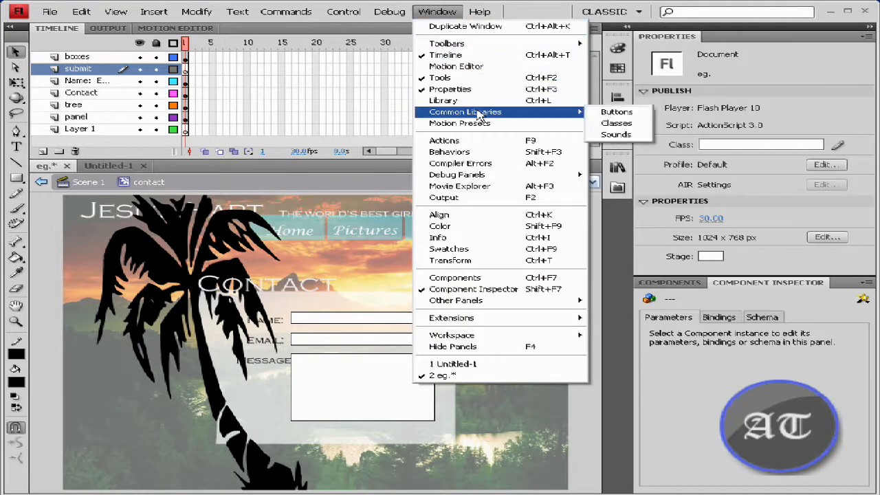
pyautogui.moveTo(464, 111)
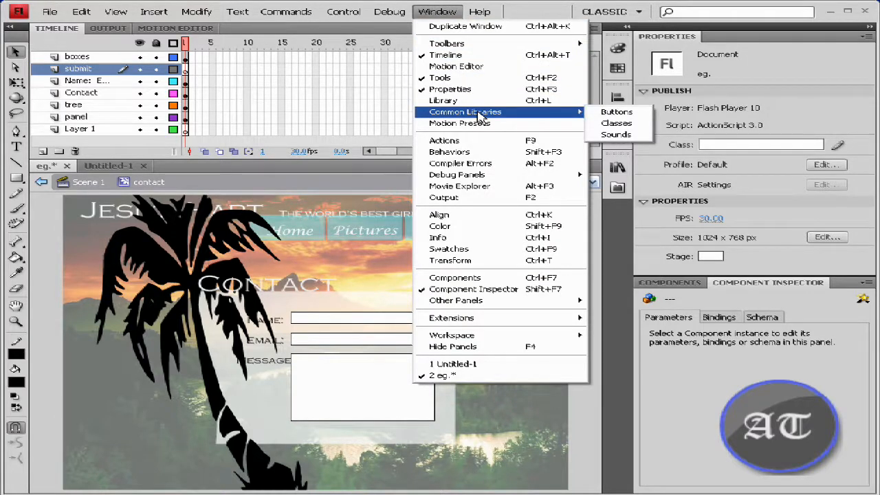
pyautogui.moveTo(598, 120)
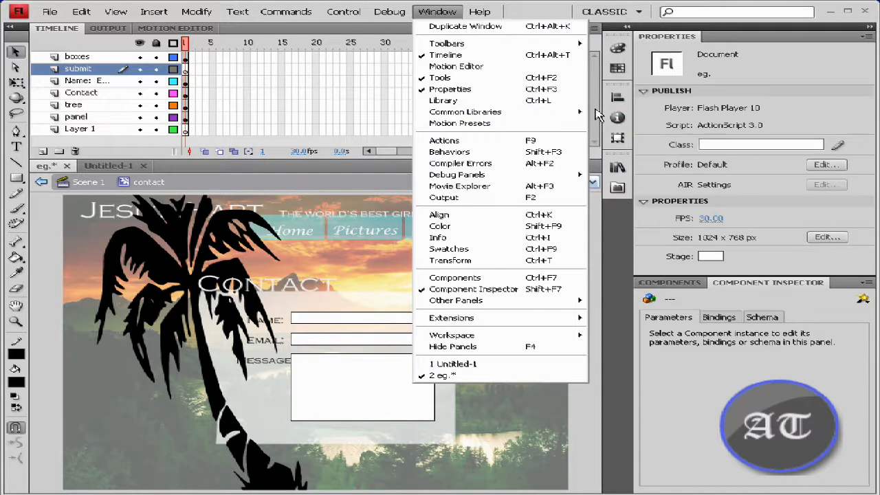
pyautogui.click(443, 100)
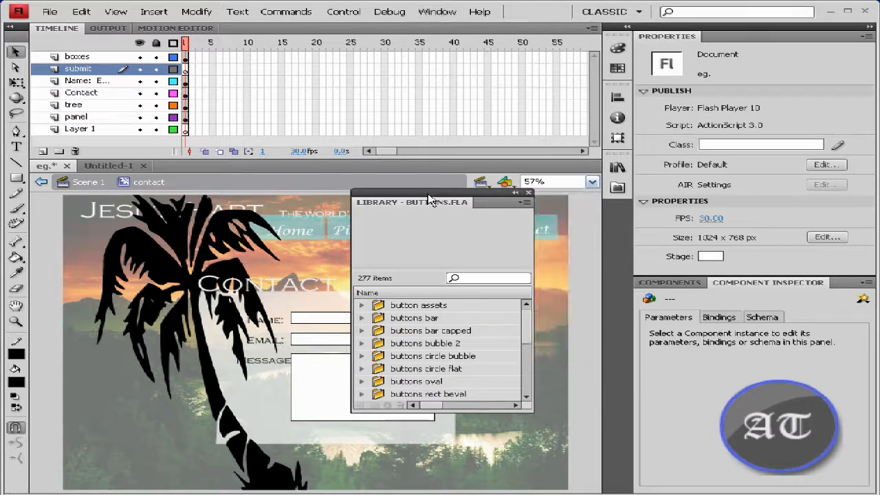
# Step: Move the Buttons library aside and expand its 'buttons rounded' folder
pyautogui.moveTo(426, 202); pyautogui.dragTo(433, 109)
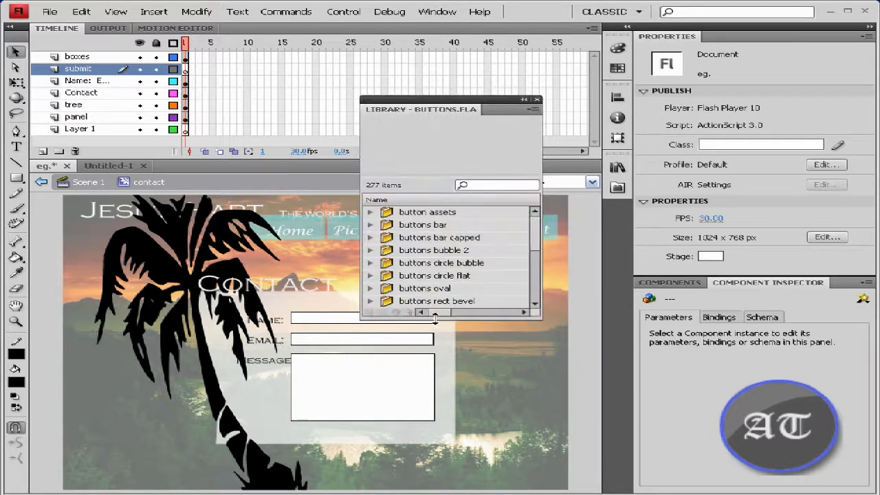
pyautogui.scroll(-3)
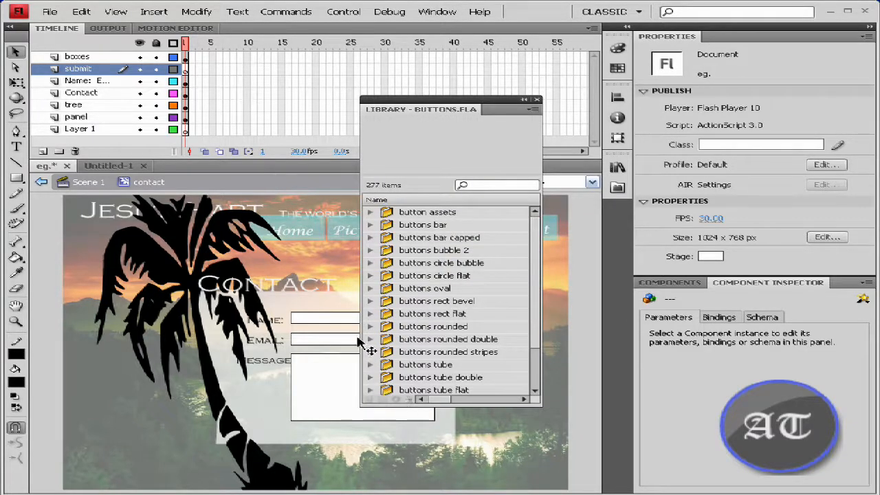
pyautogui.moveTo(374, 337)
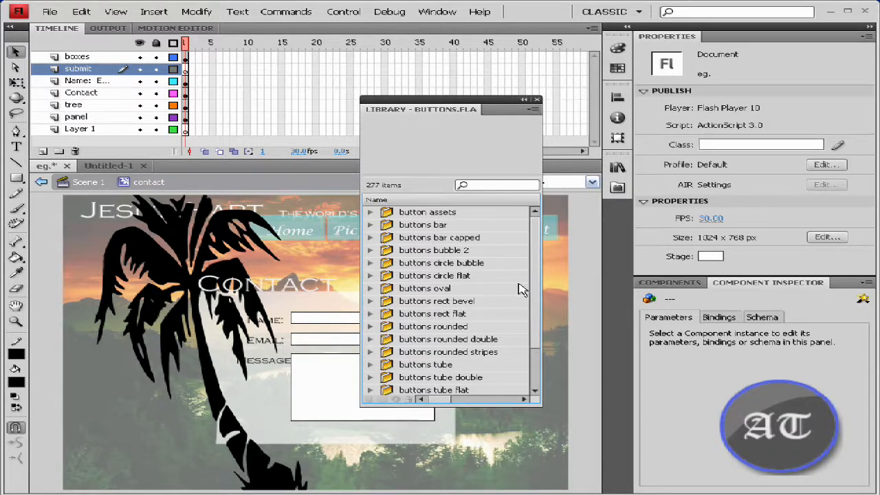
pyautogui.click(370, 326)
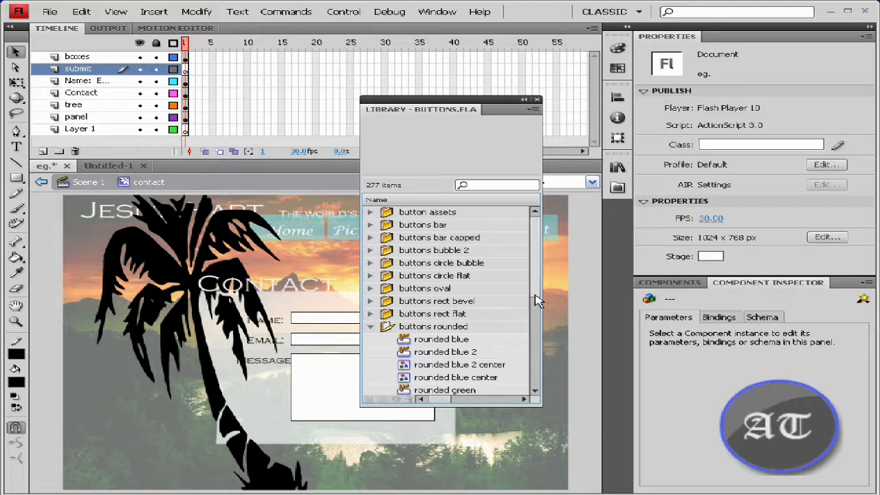
pyautogui.scroll(-3)
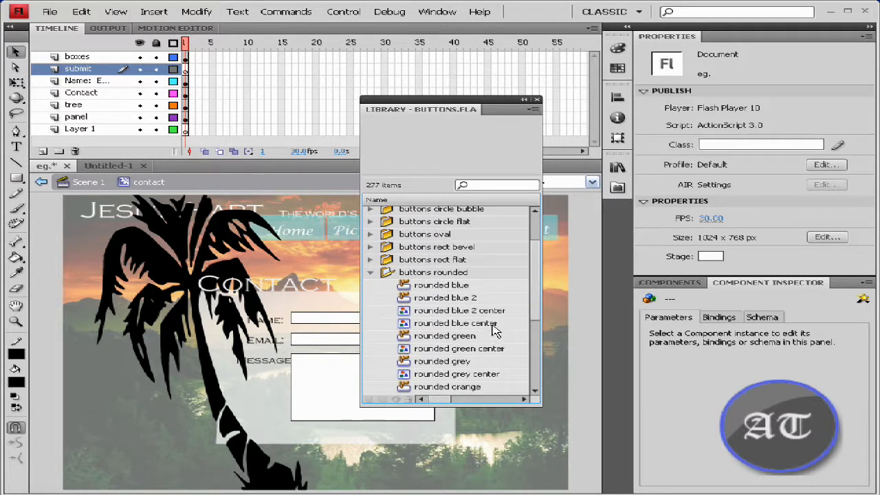
pyautogui.moveTo(452, 393)
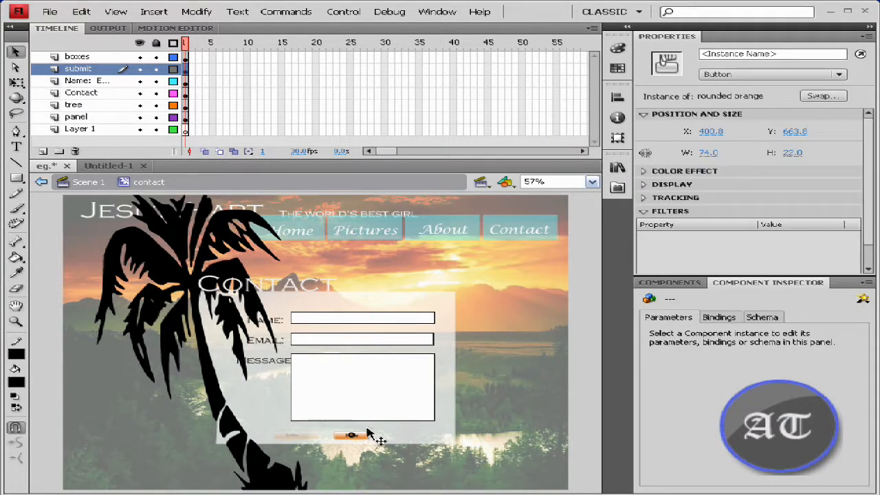
# Step: Nudge the rounded orange button beneath the message box and name its instance enter_btn
pyautogui.moveTo(350, 435); pyautogui.dragTo(355, 431)
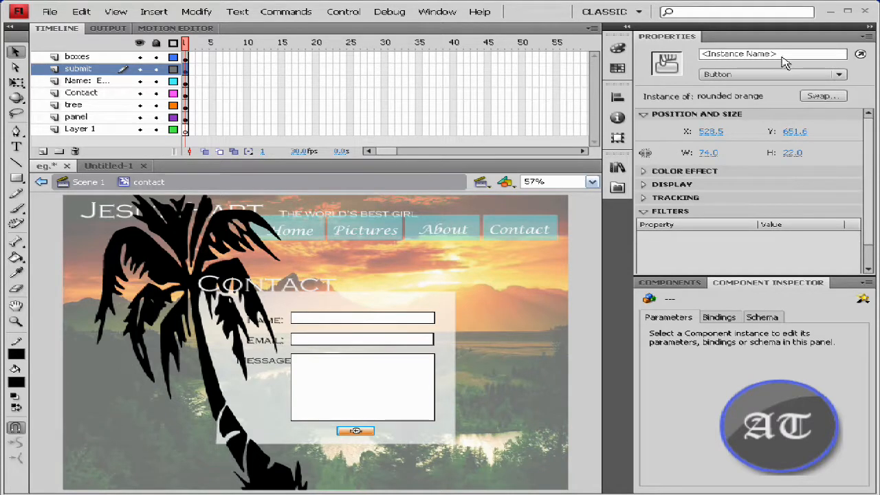
pyautogui.write('enter_')
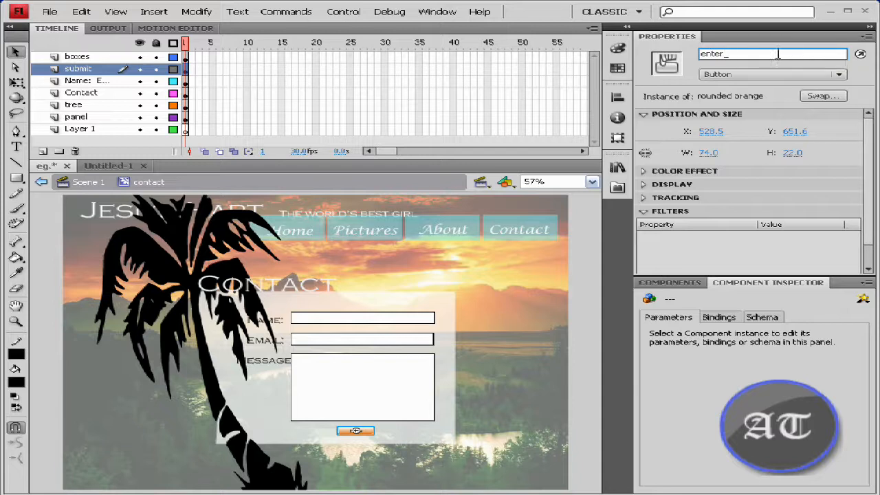
pyautogui.write('btn')
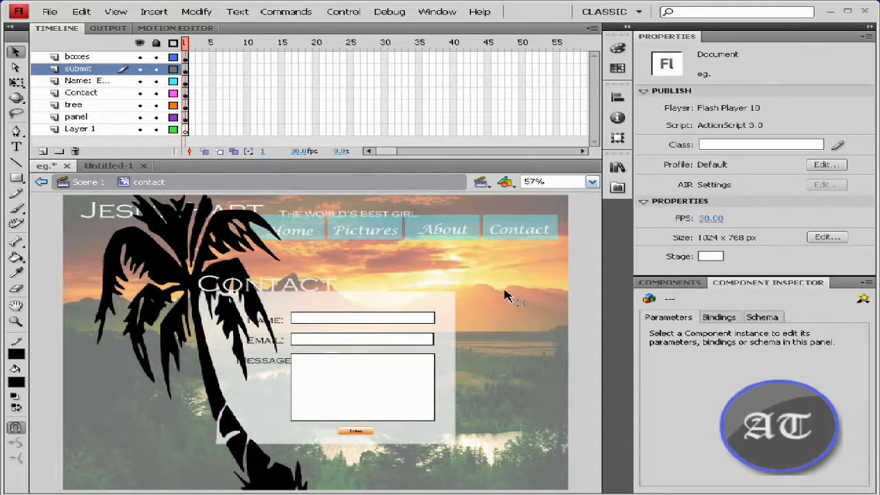
pyautogui.moveTo(117, 96)
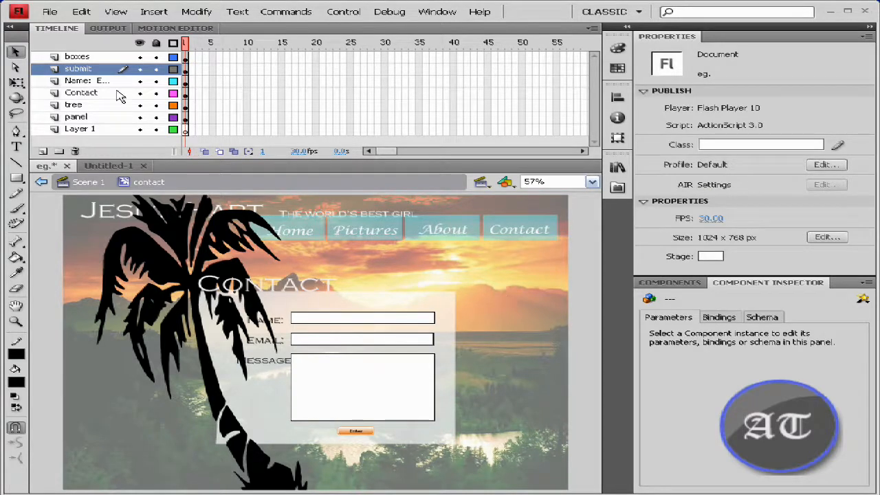
# Step: Add a new top timeline layer named AS3 for the script
pyautogui.click(77, 56)
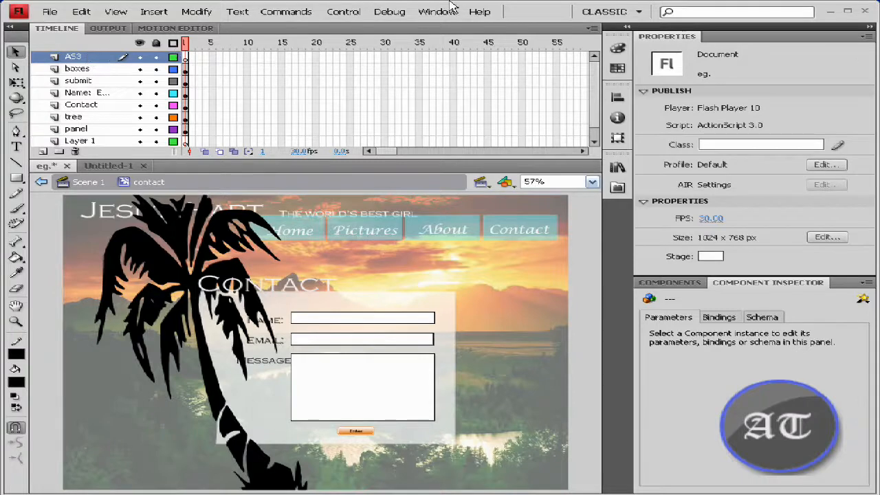
pyautogui.click(437, 12)
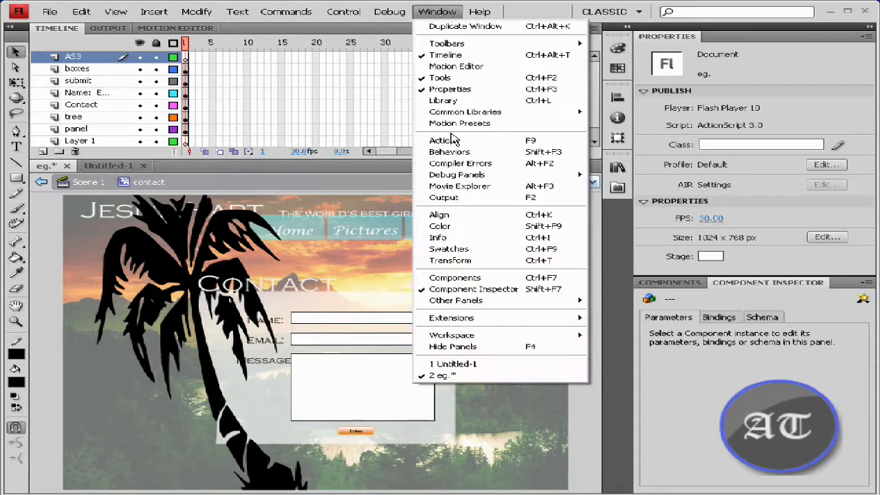
pyautogui.moveTo(443, 141)
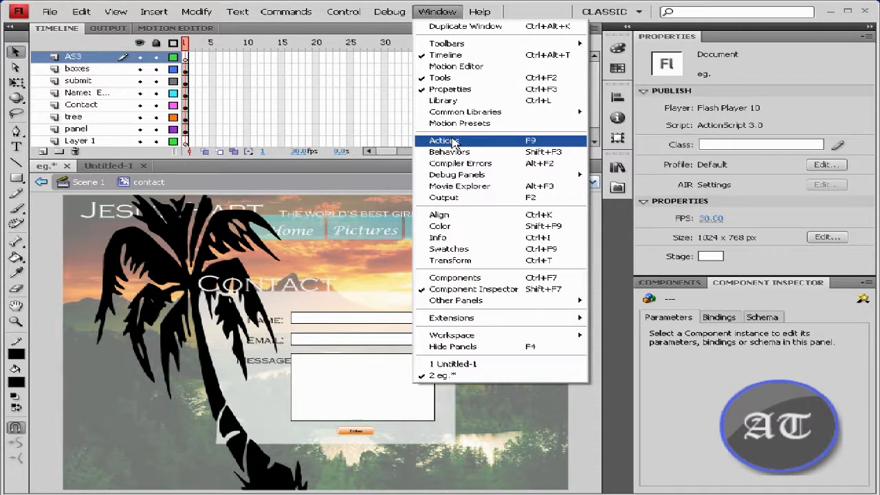
# Step: Open the Actions panel for the AS3 frame
pyautogui.click(444, 140)
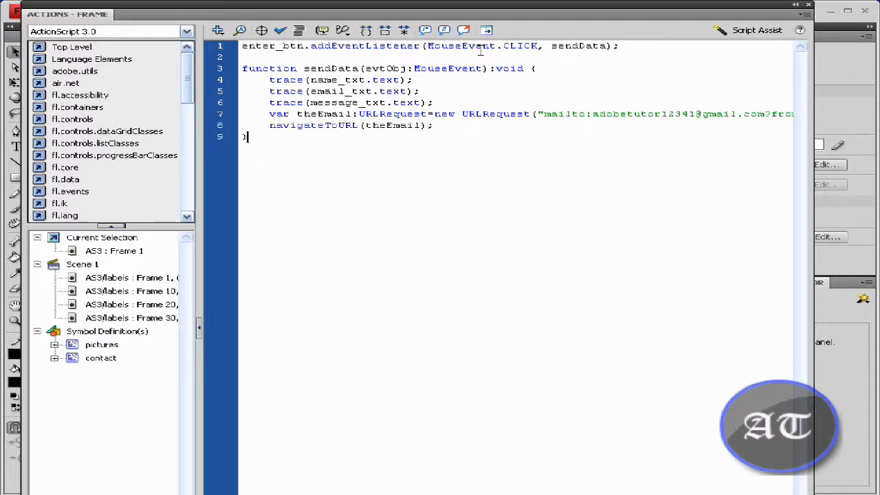
pyautogui.moveTo(509, 46)
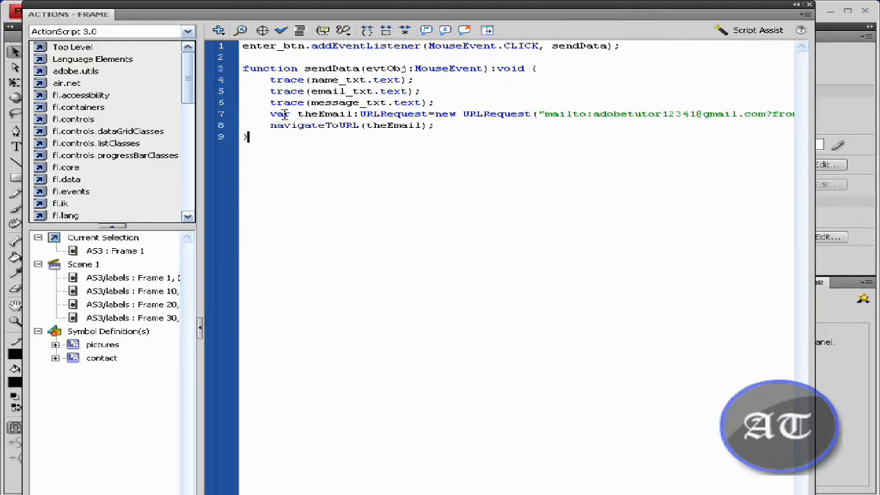
pyautogui.doubleClick(323, 113)
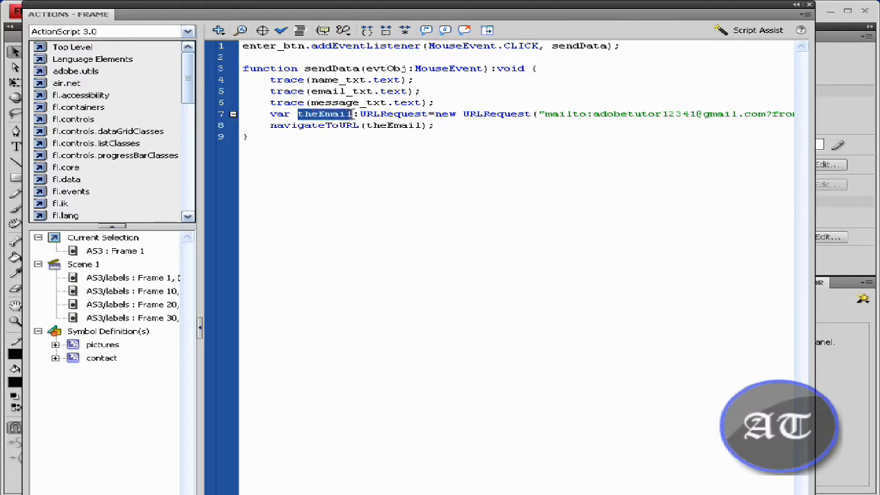
pyautogui.click(333, 114)
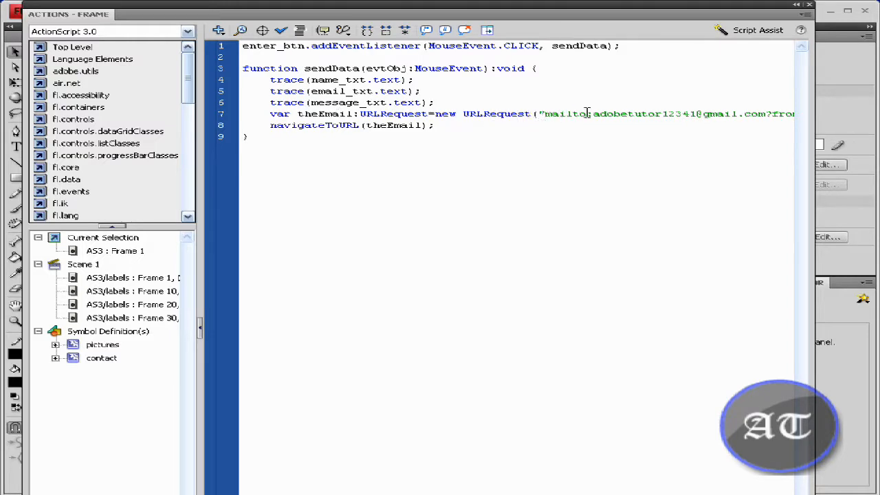
pyautogui.doubleClick(565, 113)
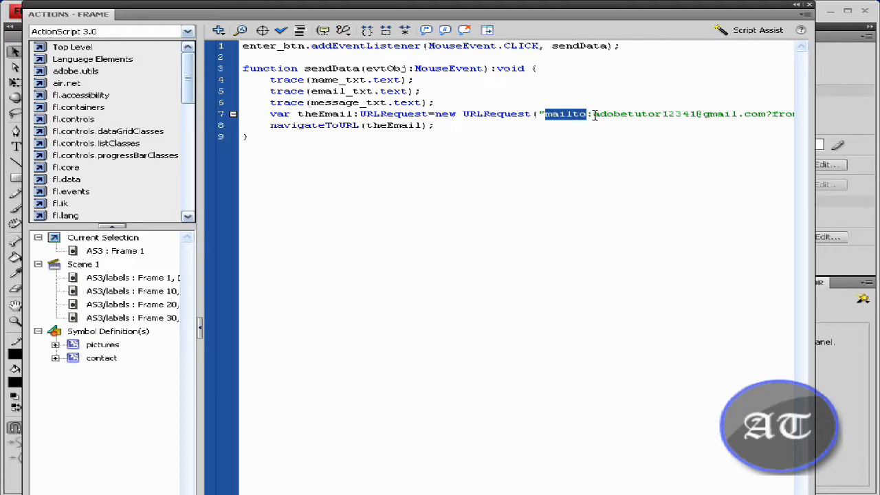
pyautogui.moveTo(591, 114); pyautogui.dragTo(765, 114)
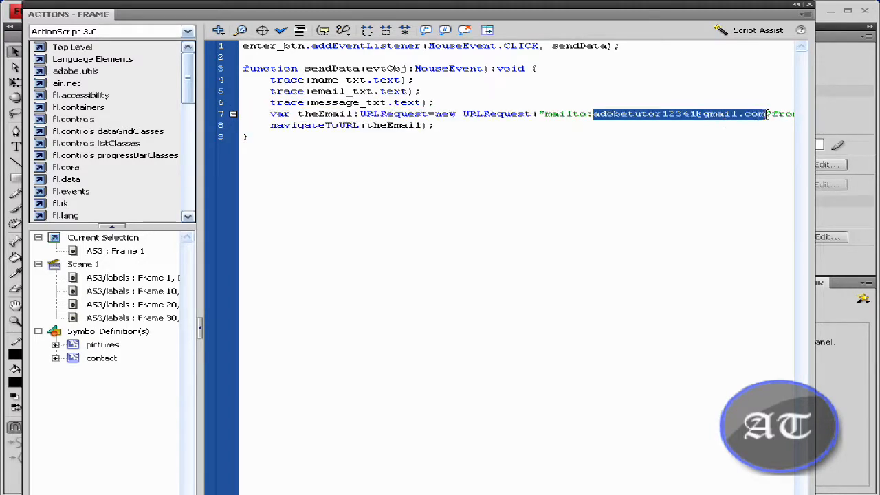
pyautogui.hscroll(3)
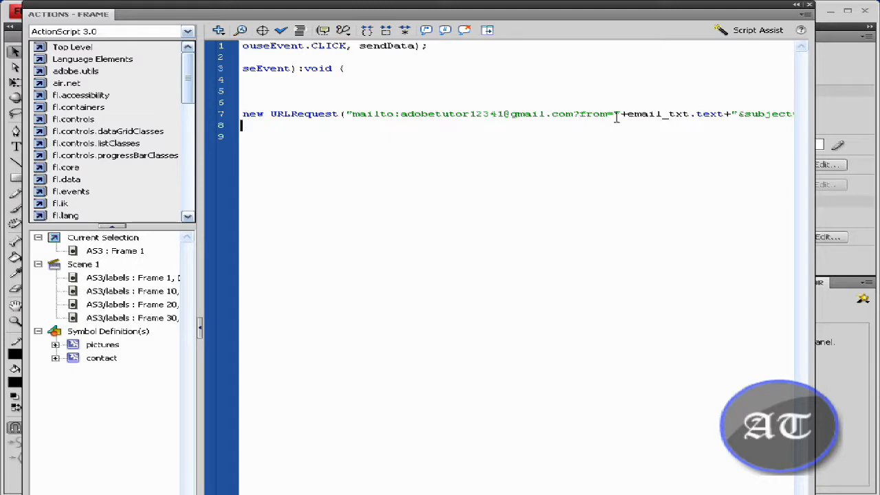
pyautogui.moveTo(634, 129)
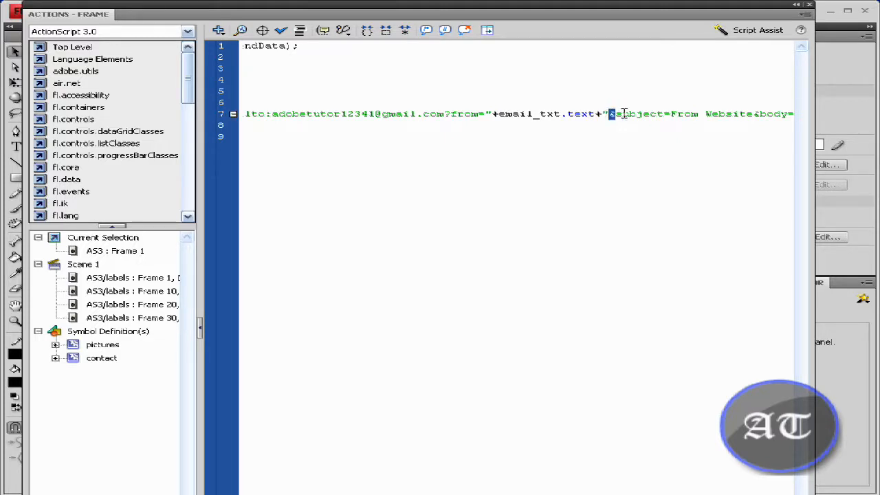
pyautogui.moveTo(610, 113); pyautogui.dragTo(790, 113)
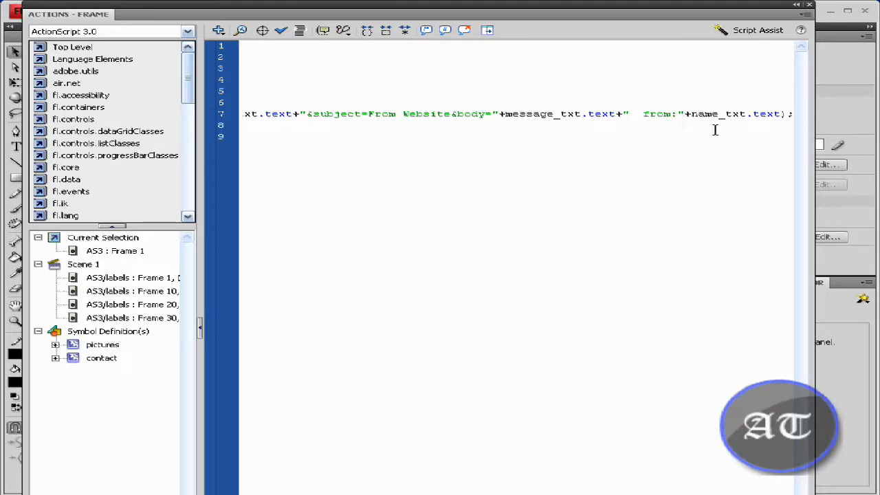
pyautogui.doubleClick(705, 113)
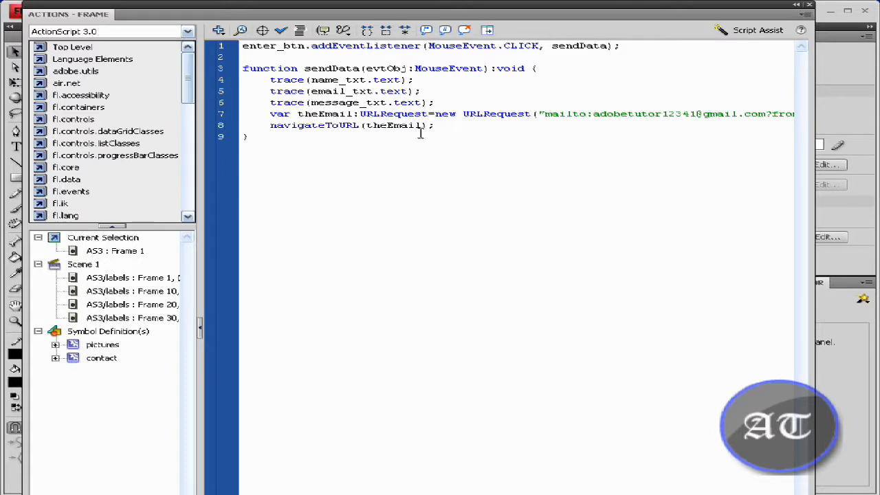
pyautogui.click(248, 125)
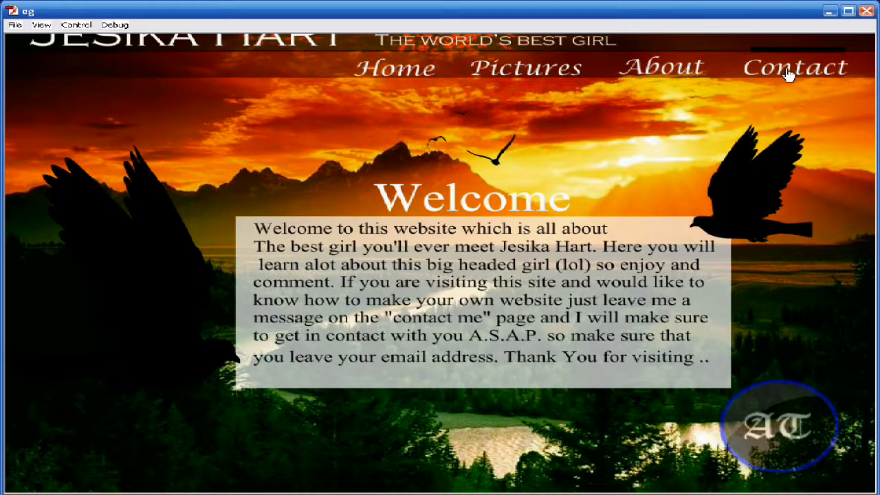
# Step: On the Contact page, enter name James, a gmail.com email address, and message 'you rock....'
pyautogui.click(795, 67)
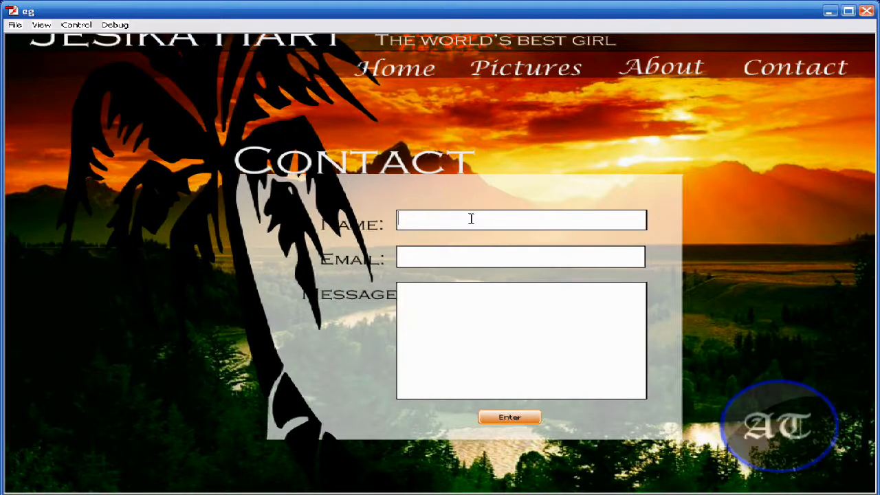
pyautogui.write('James')
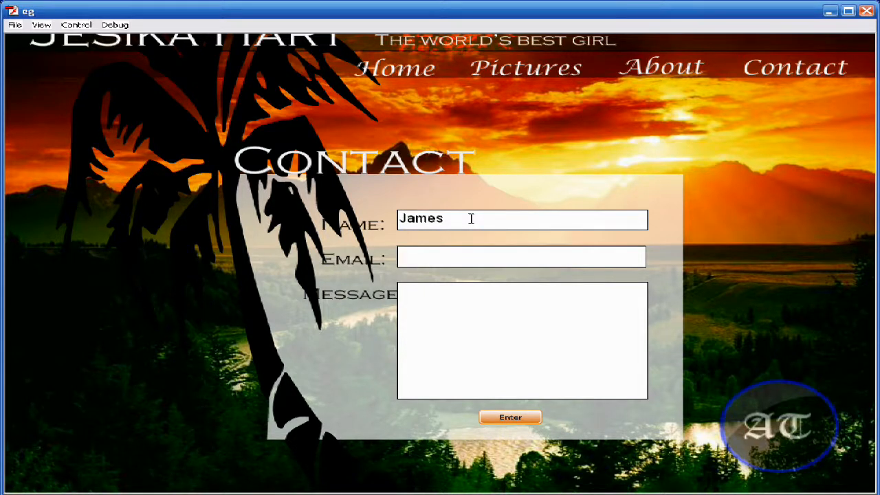
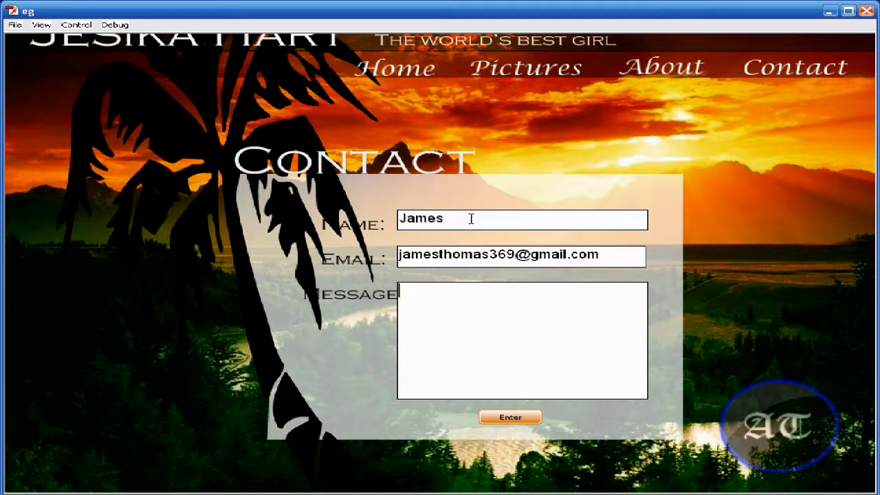
pyautogui.write('you ro')
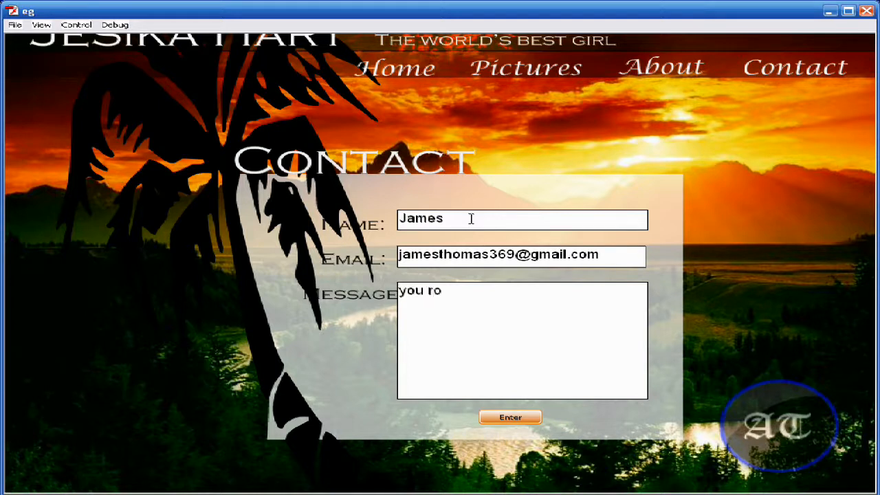
pyautogui.write('ck....')
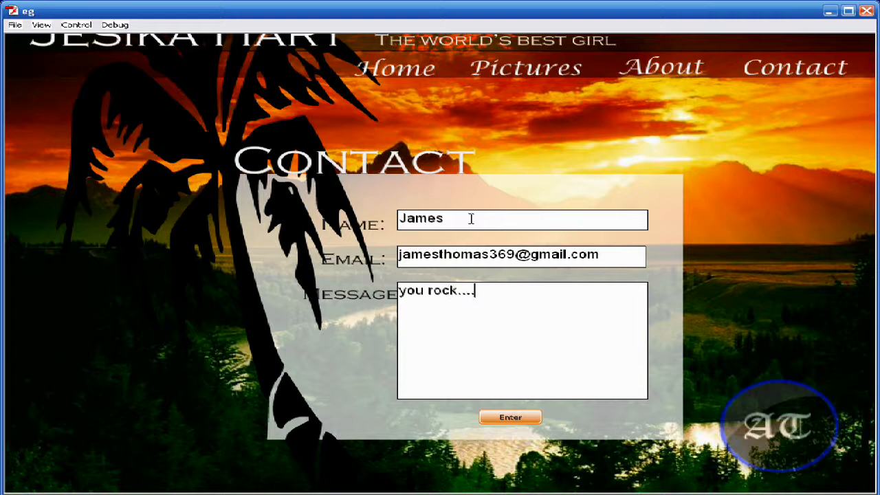
pyautogui.moveTo(510, 419)
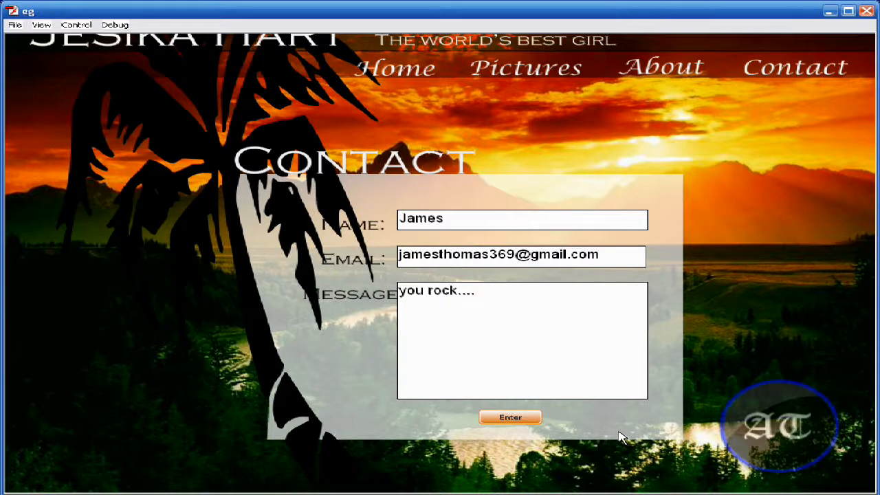
pyautogui.moveTo(481, 337)
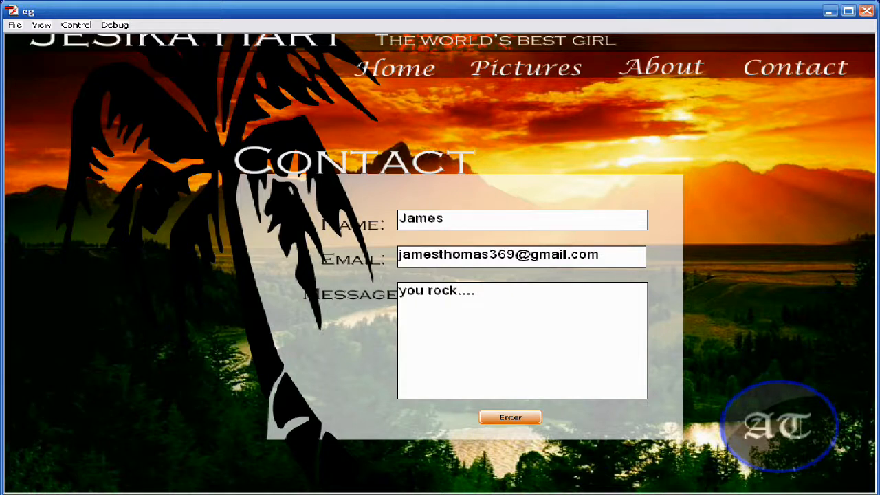
# Step: Submit the form with the orange Enter button, producing Outlook's 'From Website' email
pyautogui.click(510, 417)
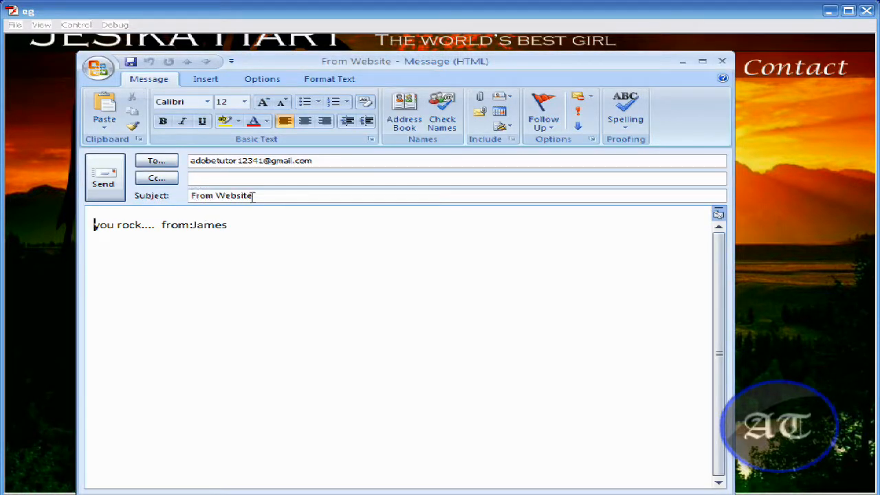
pyautogui.click(222, 196)
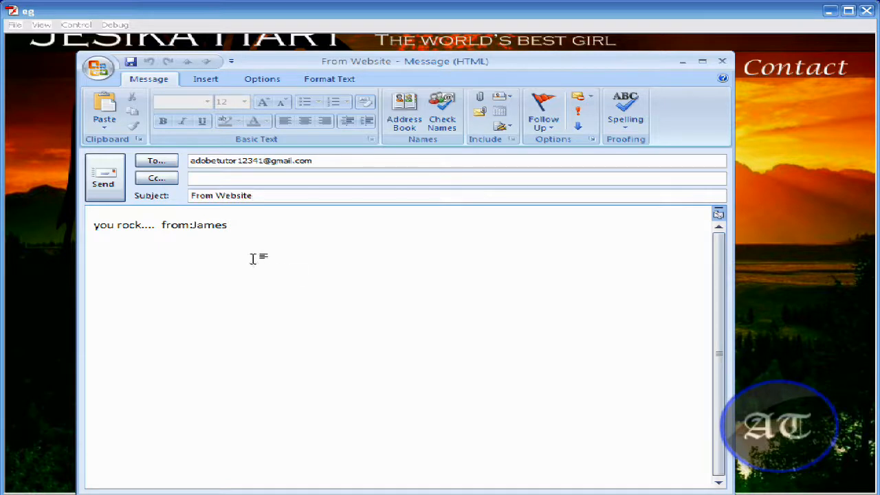
pyautogui.moveTo(182, 222)
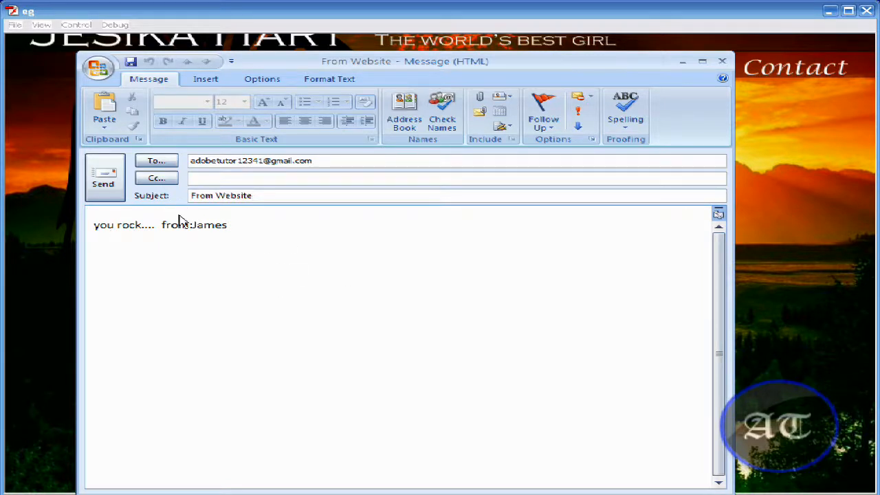